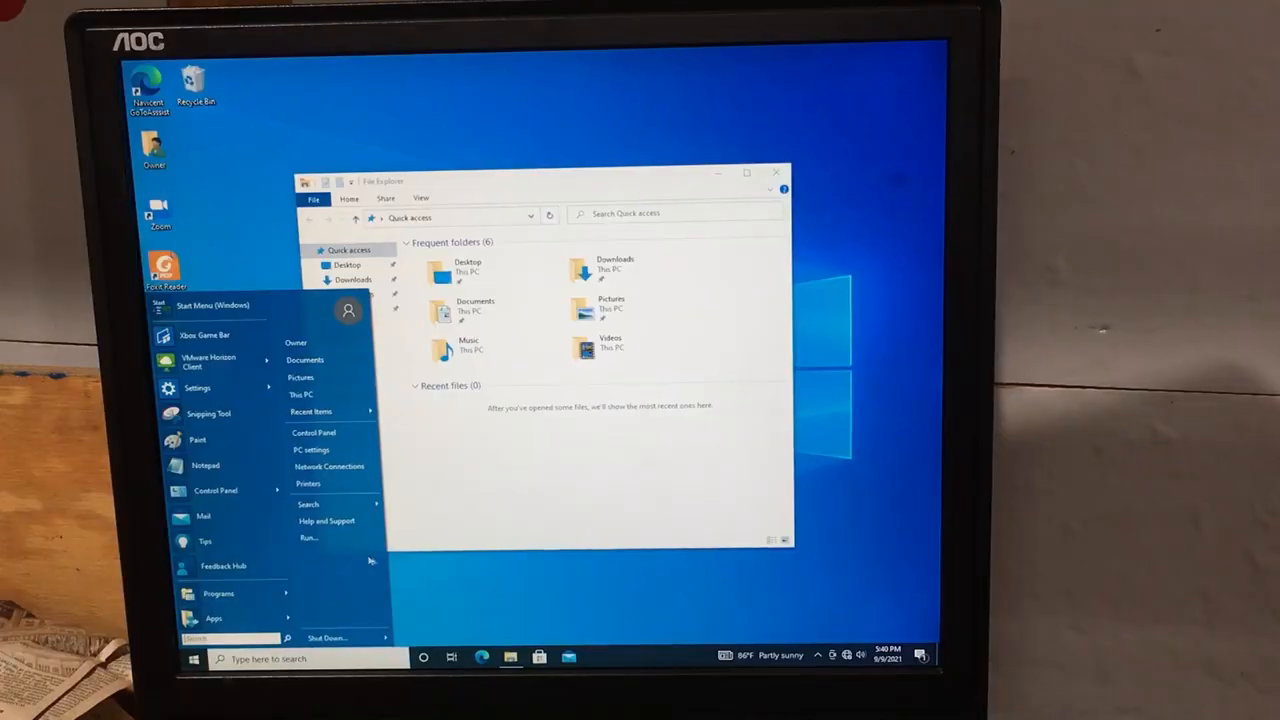
pyautogui.moveTo(697, 485)
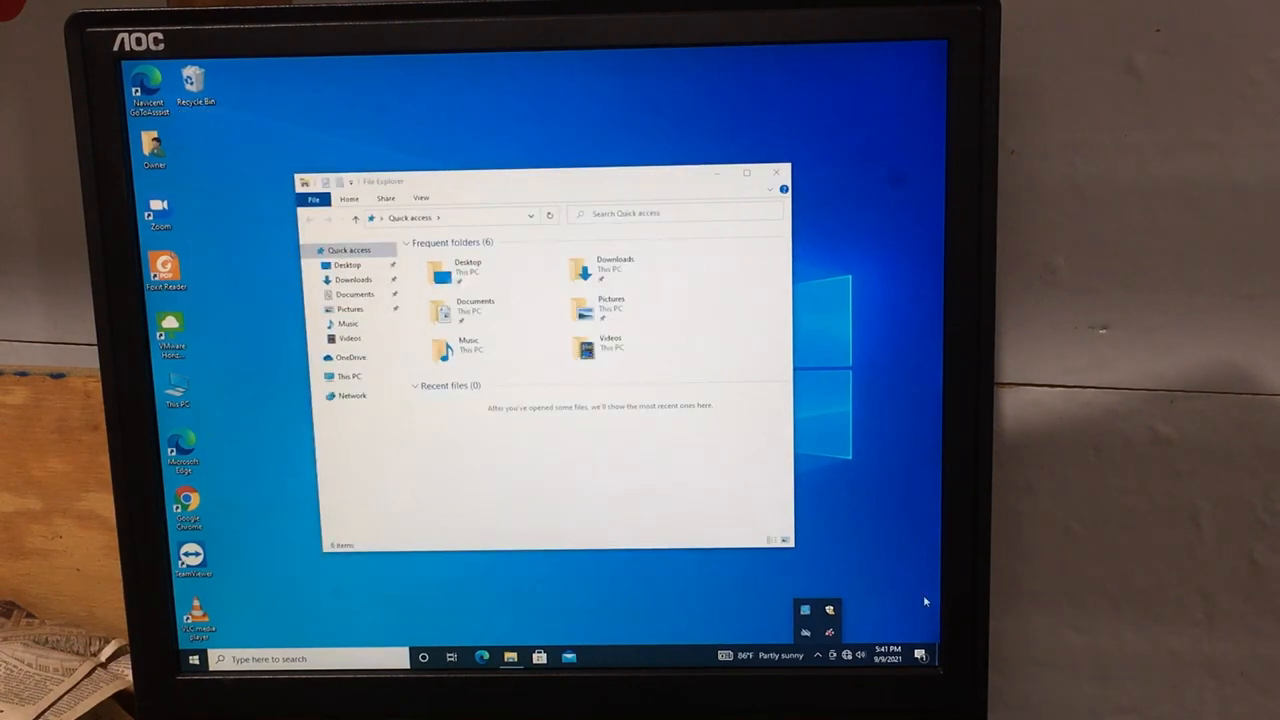
pyautogui.moveTo(805, 635)
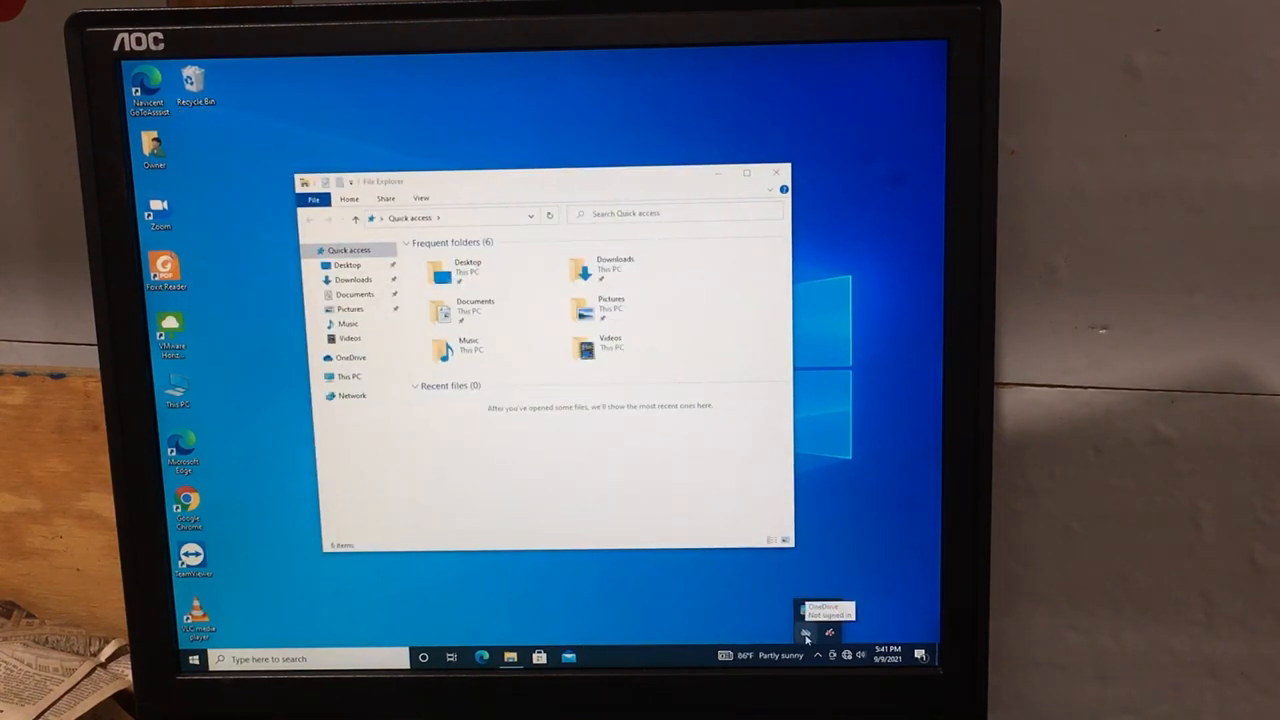
# Close the signed-out OneDrive from its notification-area panel and confirm the close prompt.
pyautogui.click(829, 631)
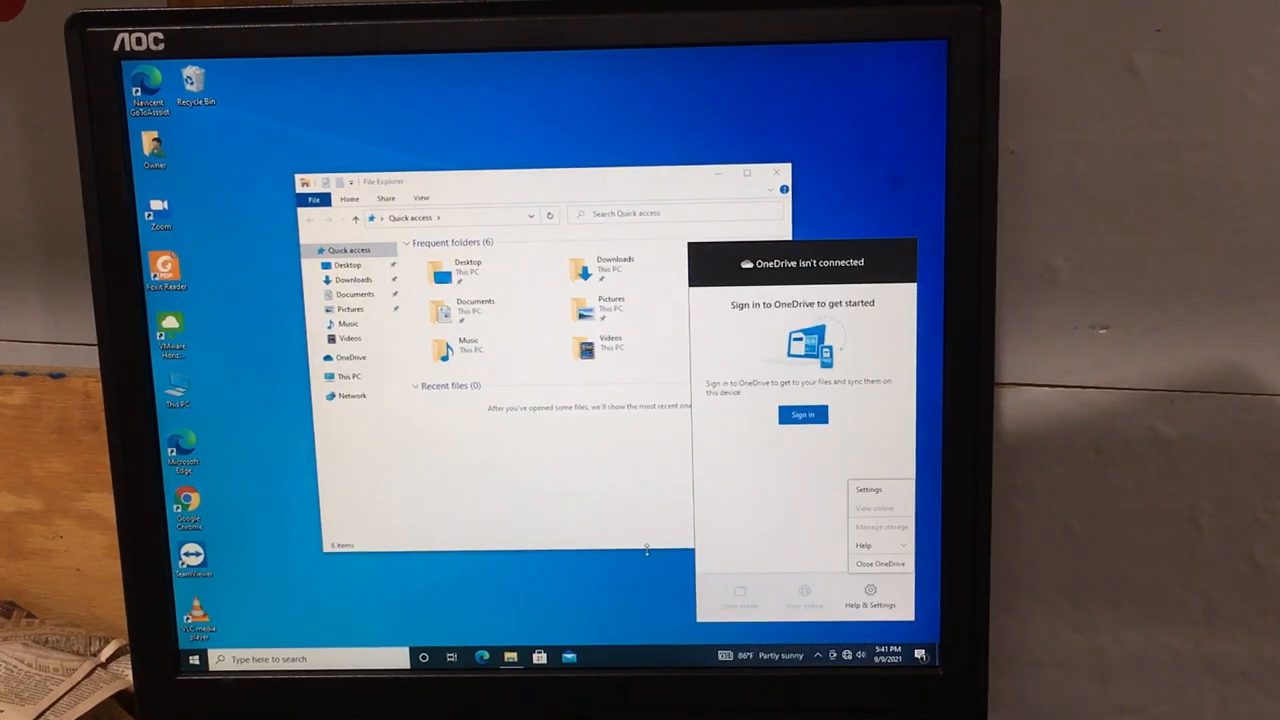
pyautogui.click(879, 563)
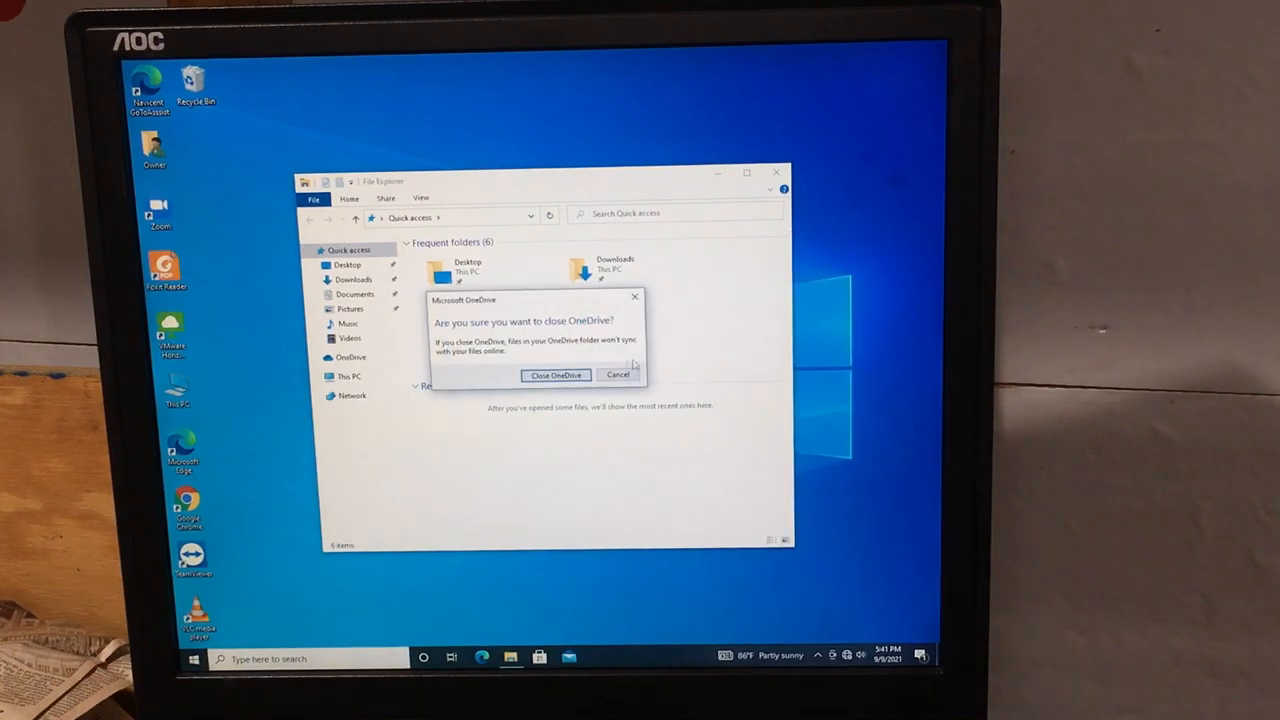
pyautogui.click(556, 375)
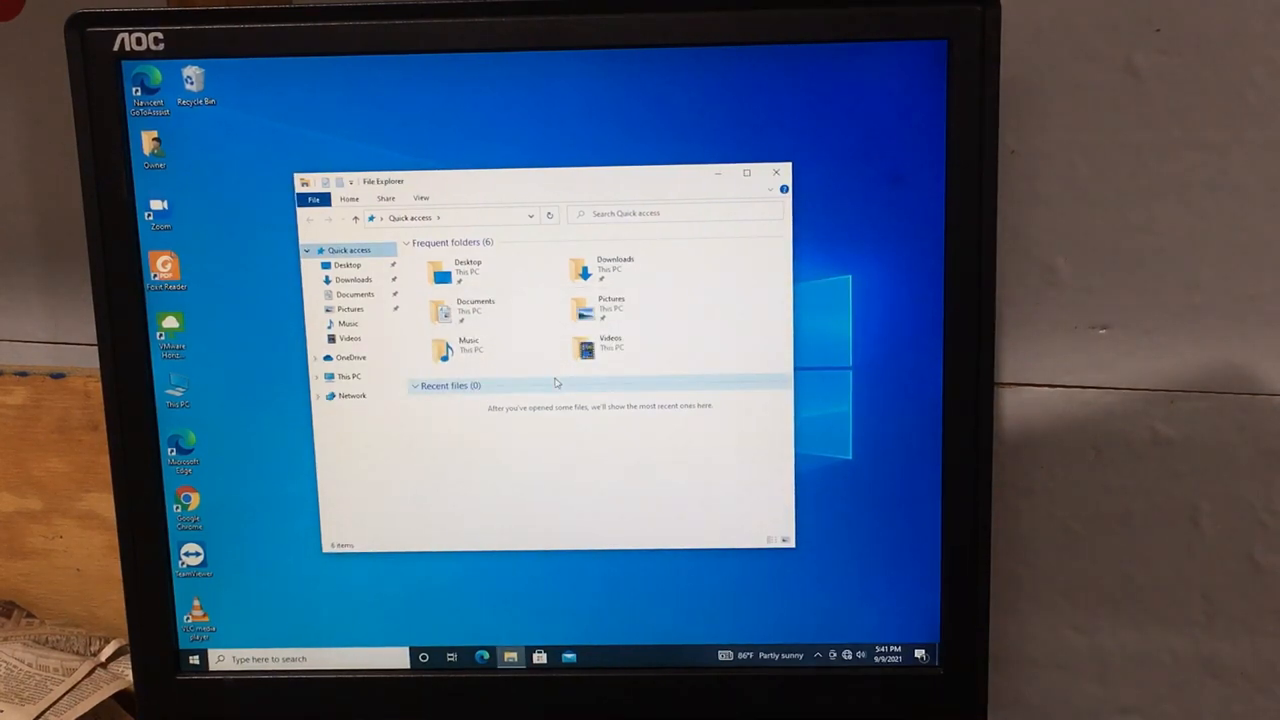